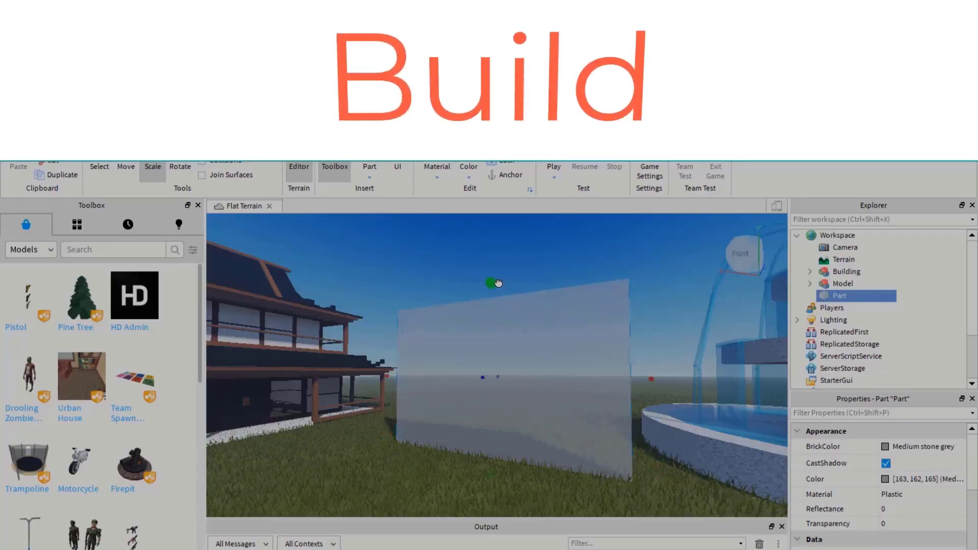
- Open the Team Create Game place for editing from My Games
click(553, 167)
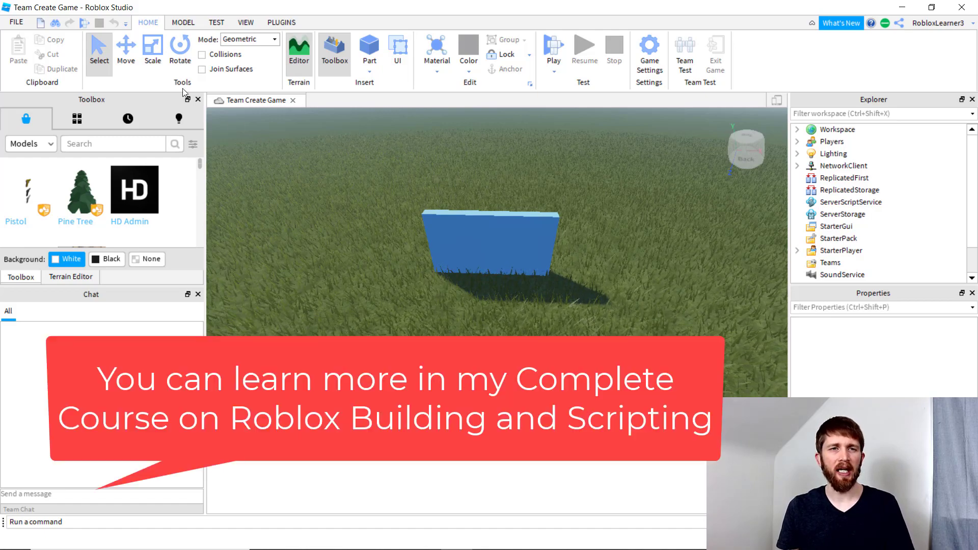
- Close the place via File > Close and show the New templates gallery
click(16, 23)
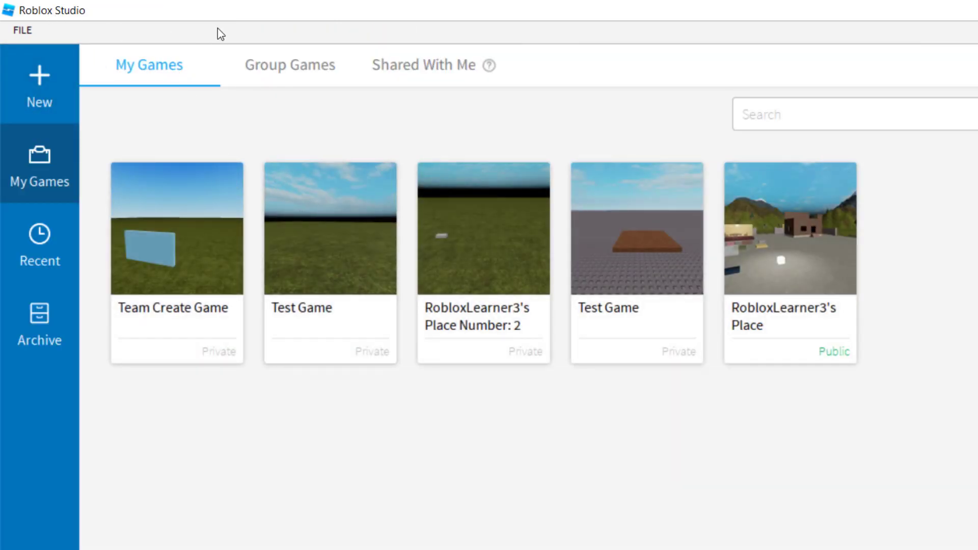
click(39, 84)
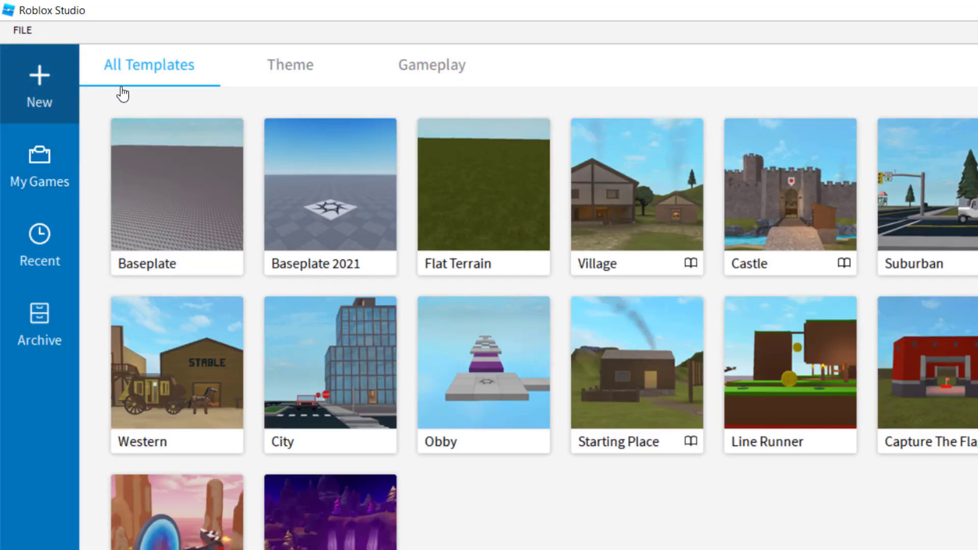
mouse_move(42, 155)
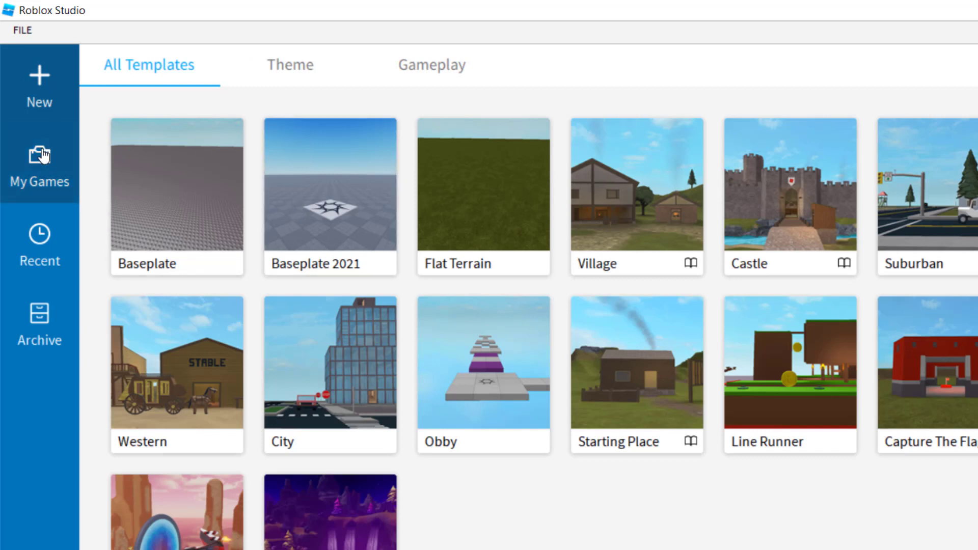
- Switch the start page to My Games, listing your own saved games
click(39, 165)
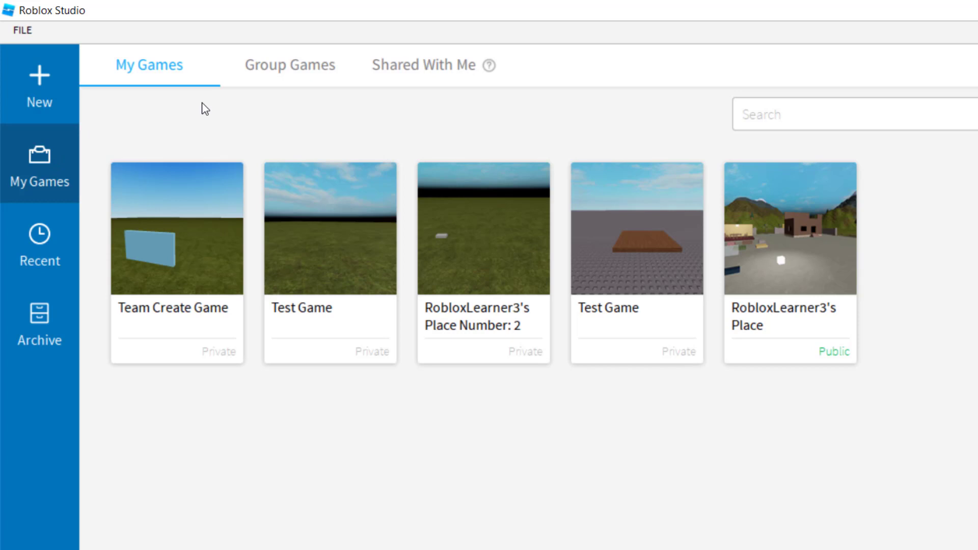
mouse_move(238, 116)
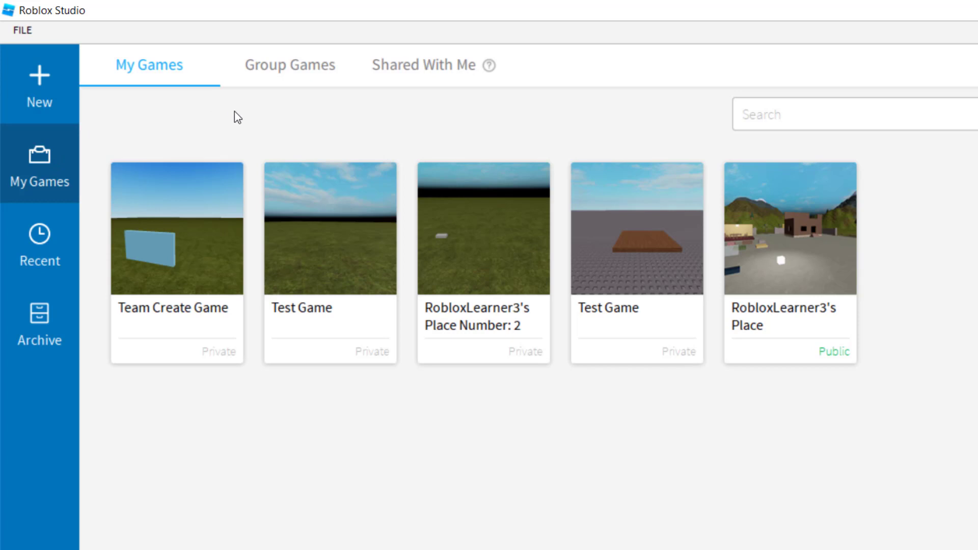
mouse_move(230, 182)
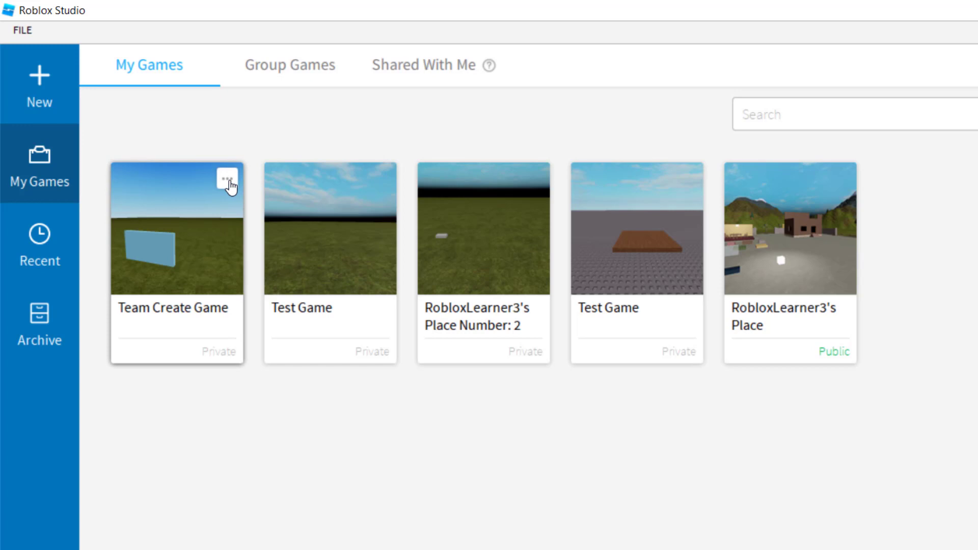
- Archive the Team Create Game from its card's '...' options menu
click(228, 178)
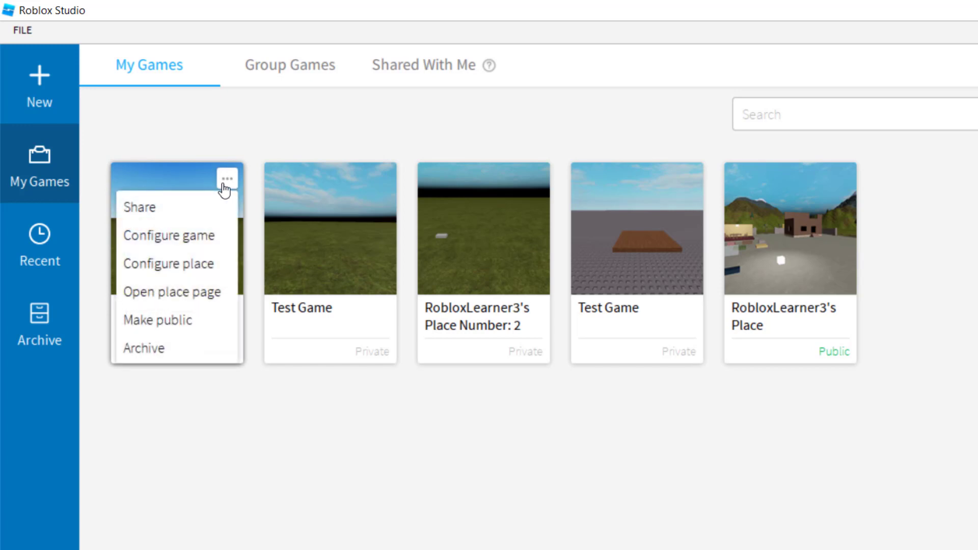
mouse_move(184, 356)
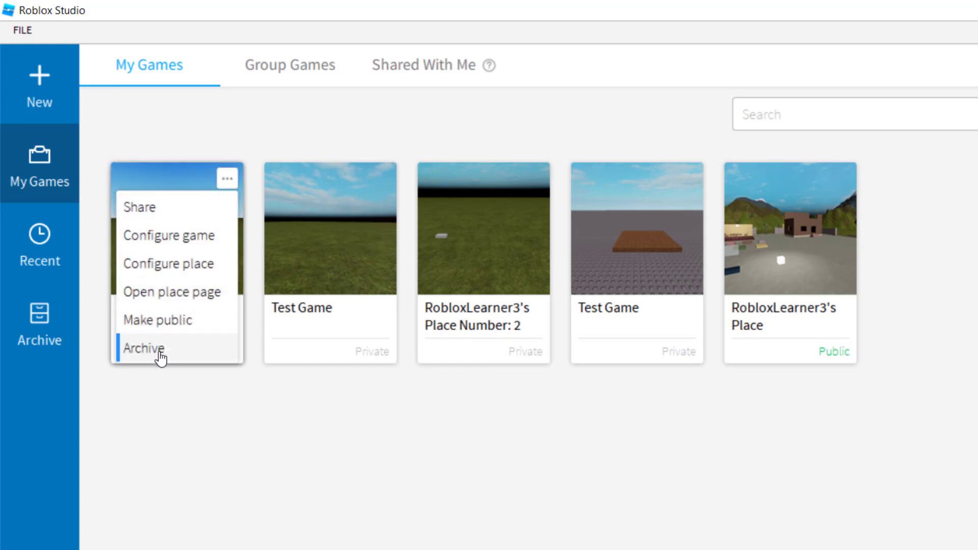
click(145, 348)
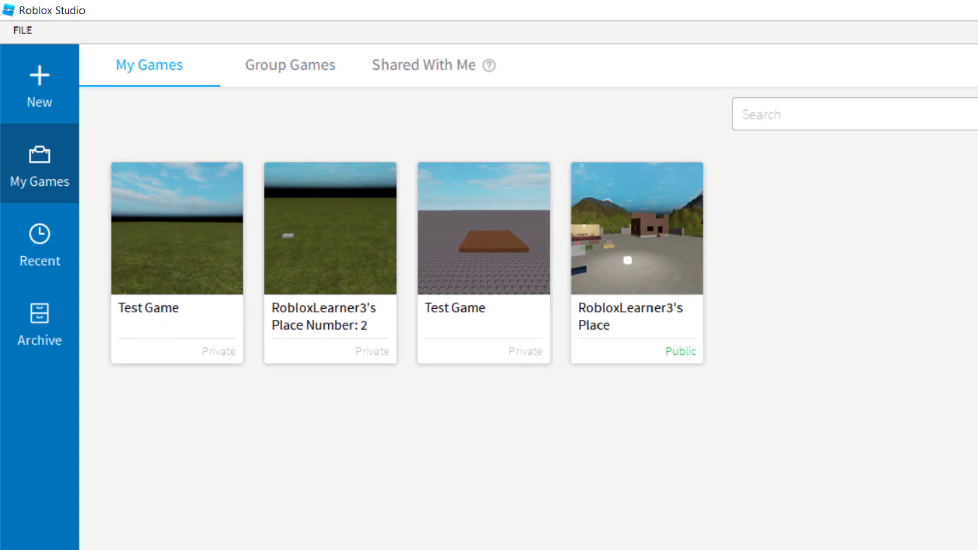
mouse_move(173, 363)
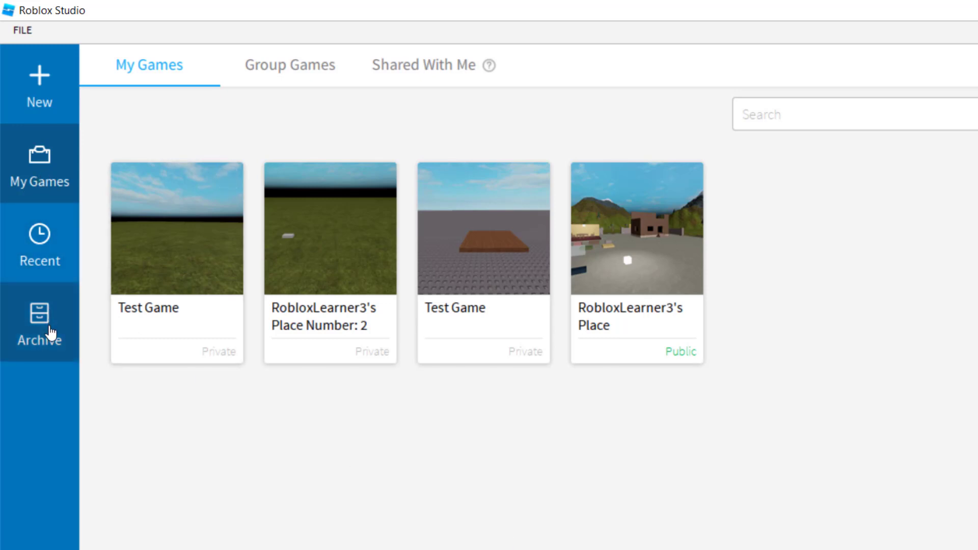
click(38, 319)
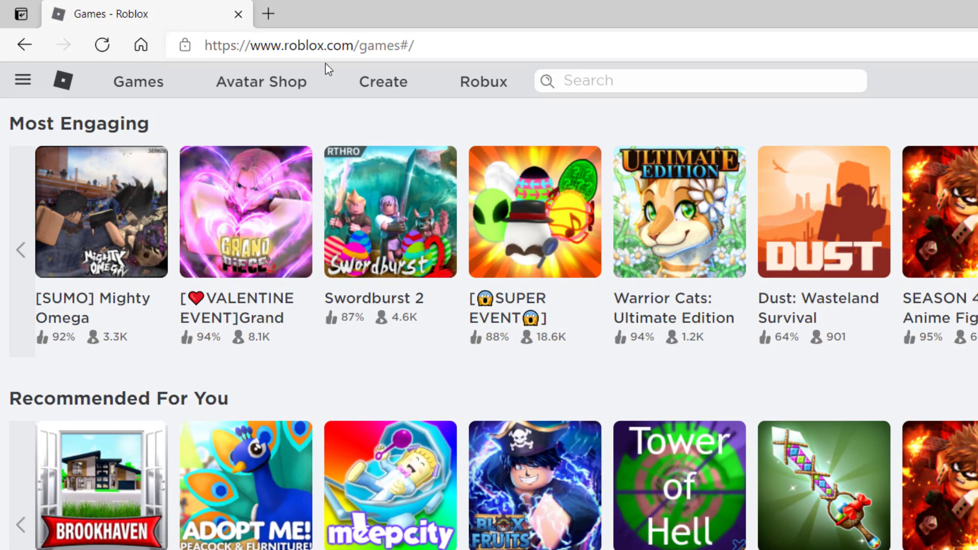
mouse_move(387, 93)
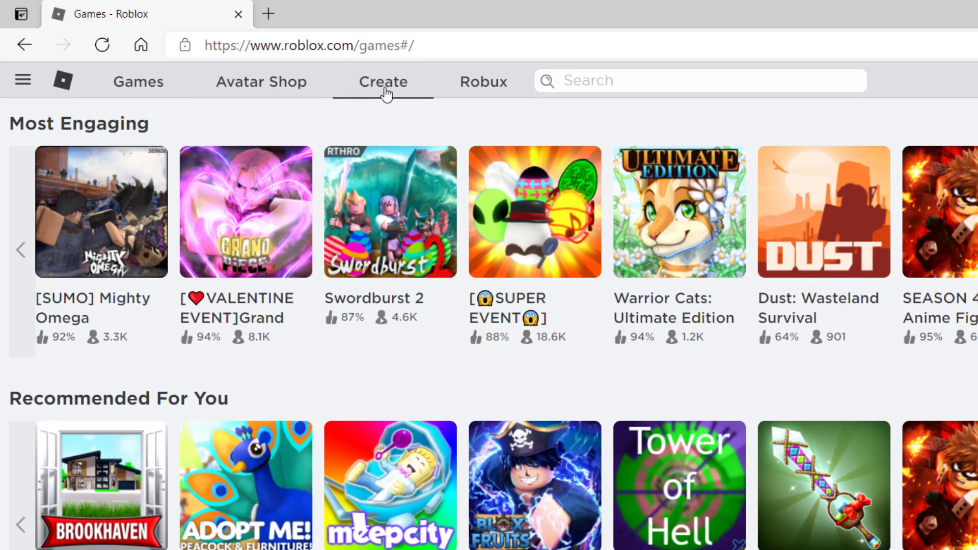
- Show the roblox.com Create page's Games list, now without the Team Create Game
click(383, 81)
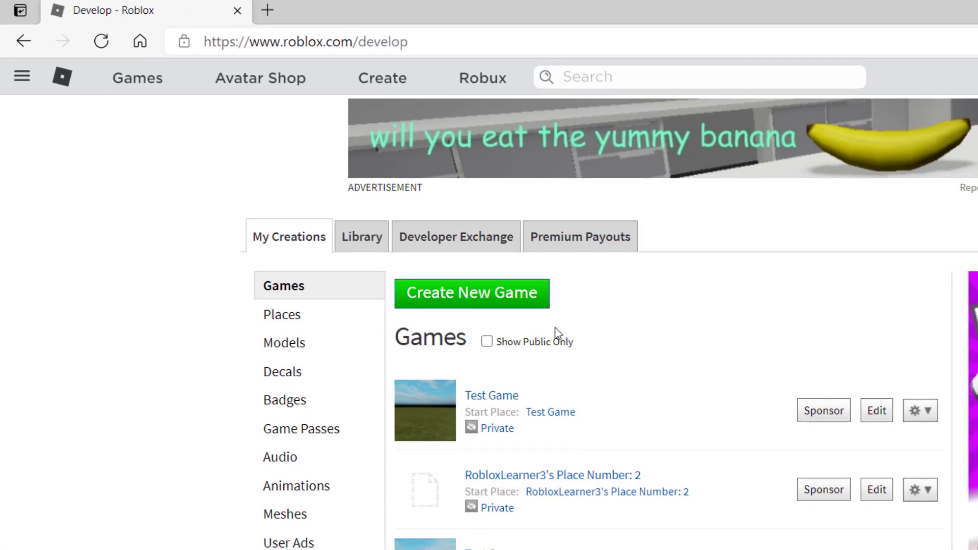
scroll(down, 3)
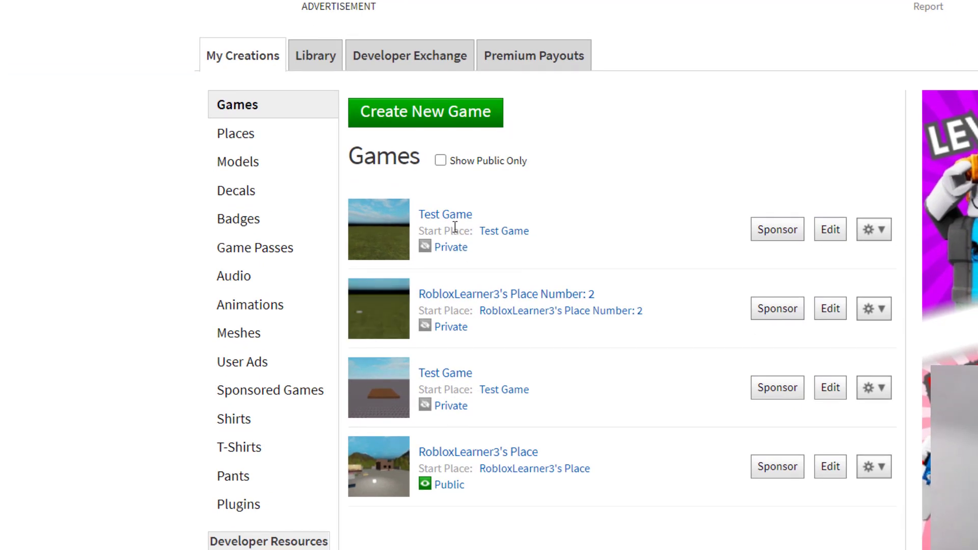
mouse_move(530, 225)
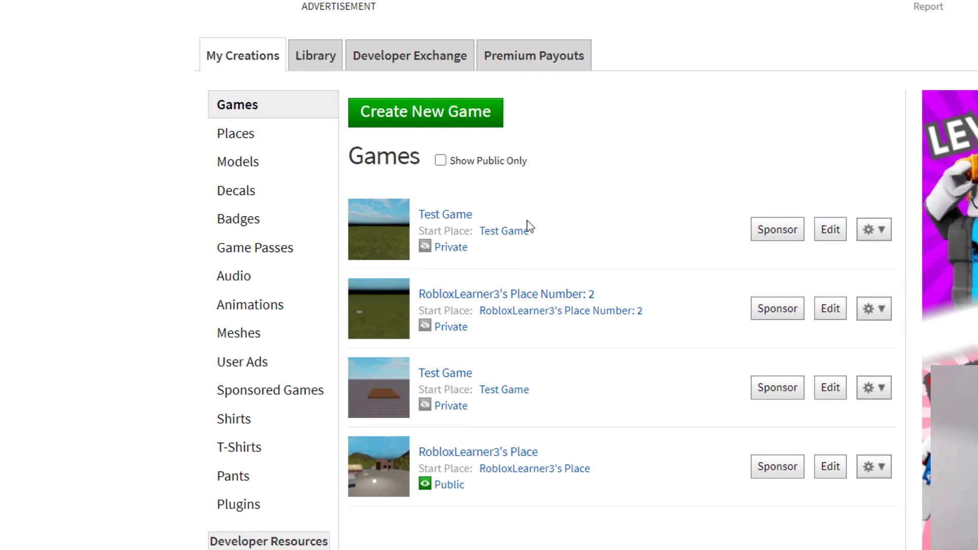
mouse_move(531, 132)
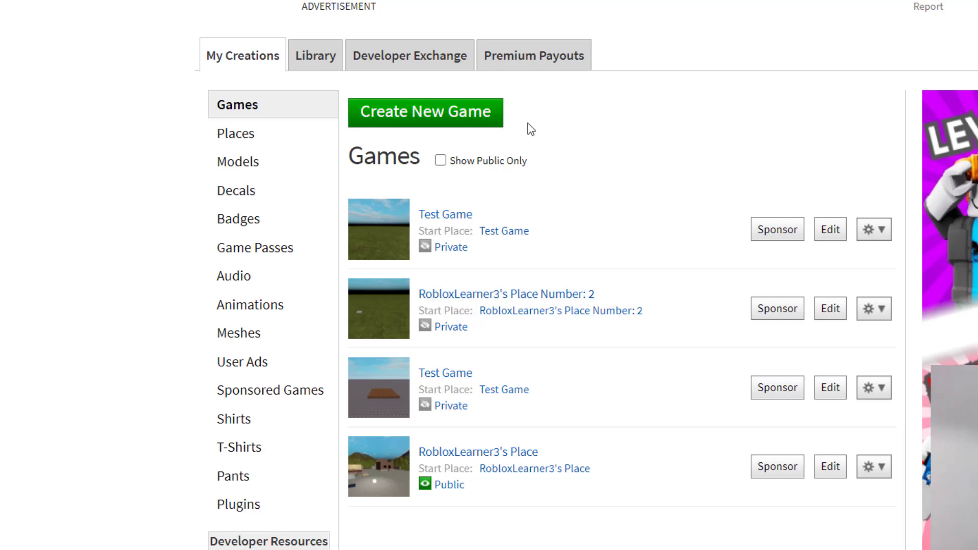
mouse_move(711, 108)
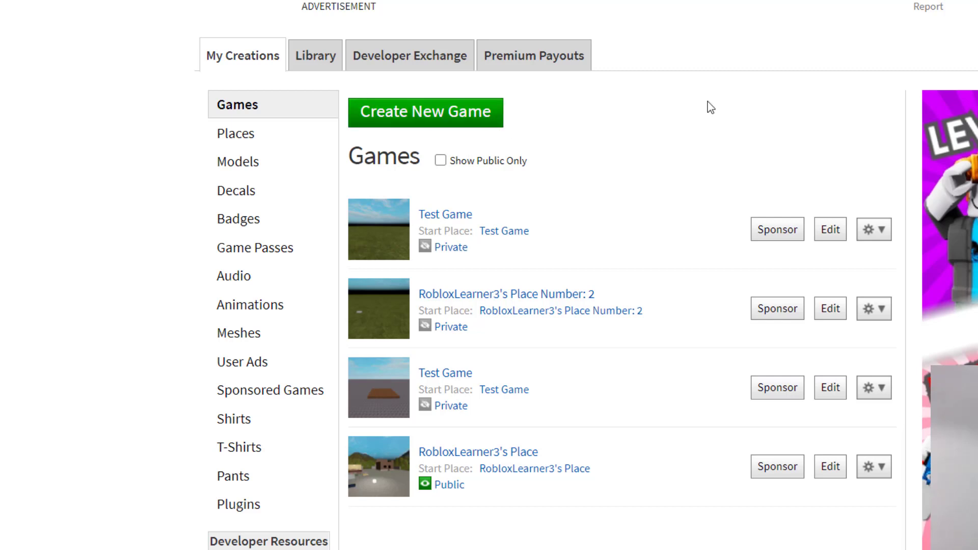
mouse_move(722, 100)
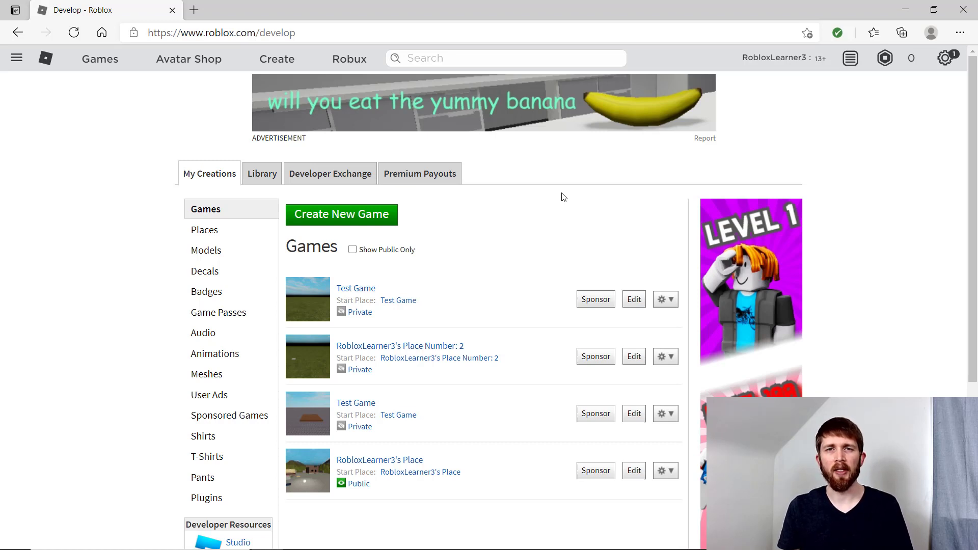
mouse_move(499, 202)
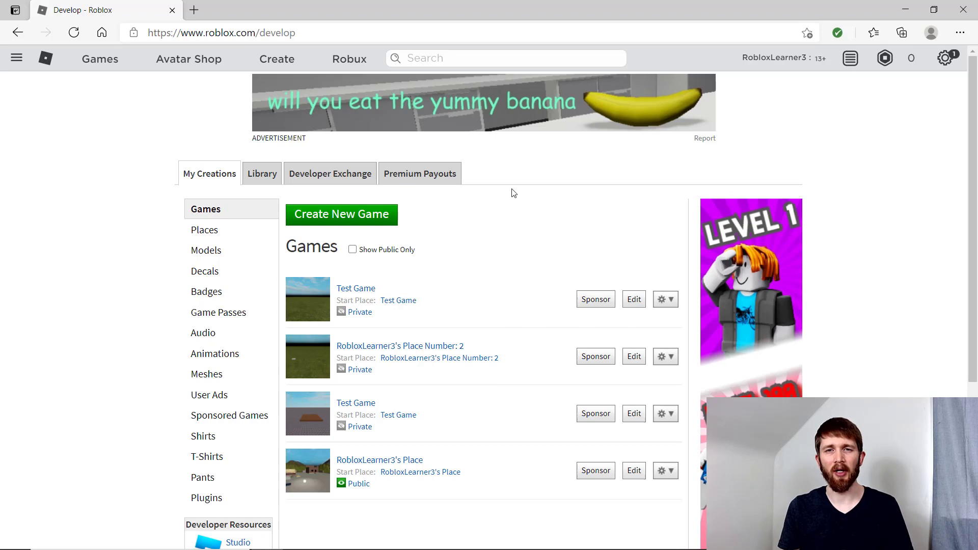
mouse_move(436, 278)
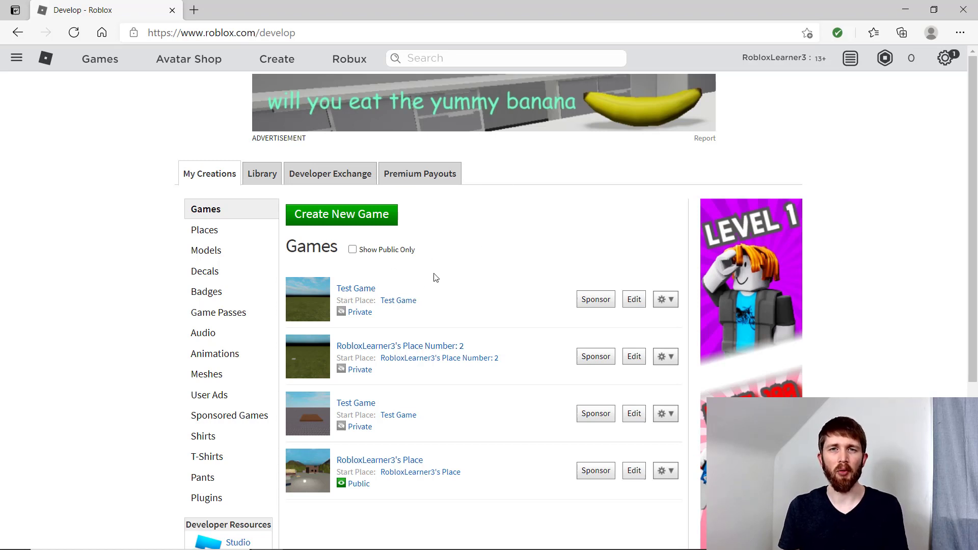
mouse_move(549, 215)
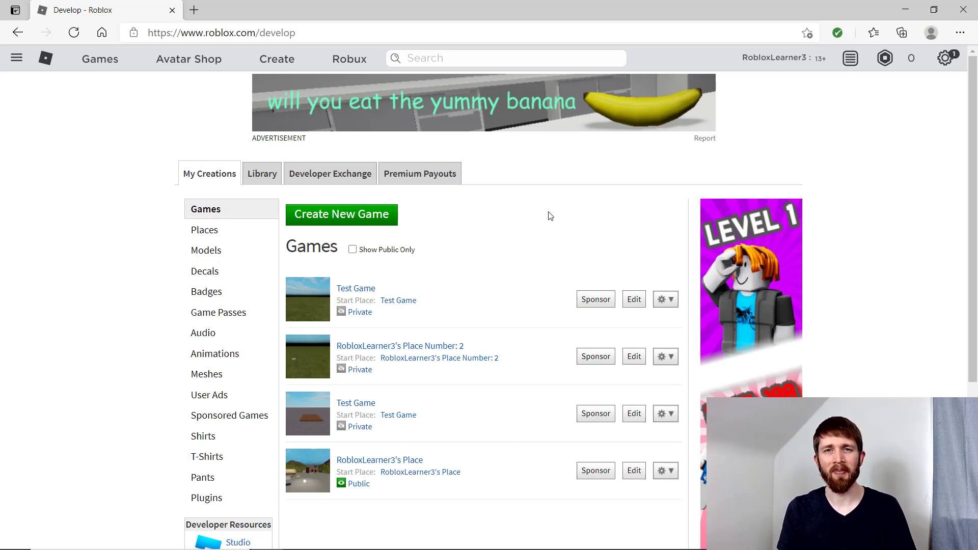
mouse_move(499, 200)
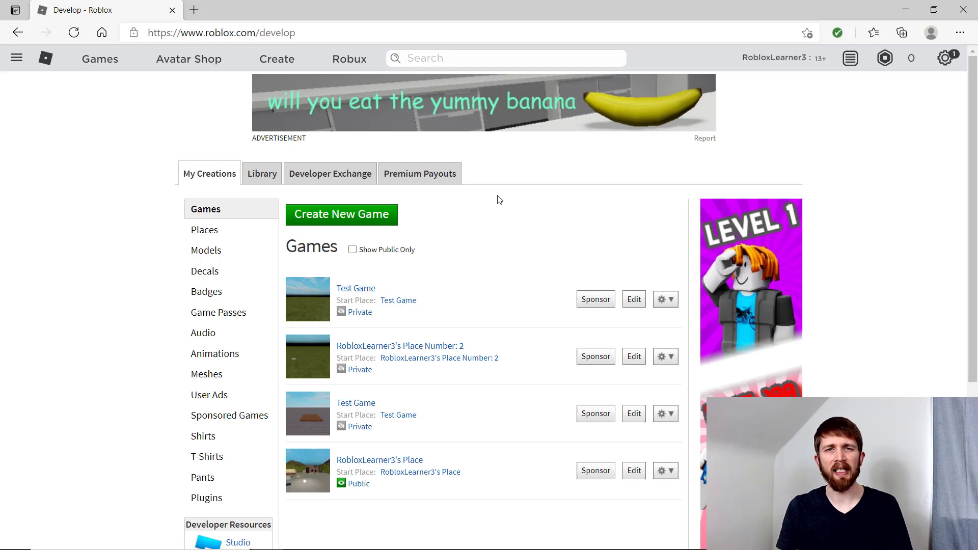